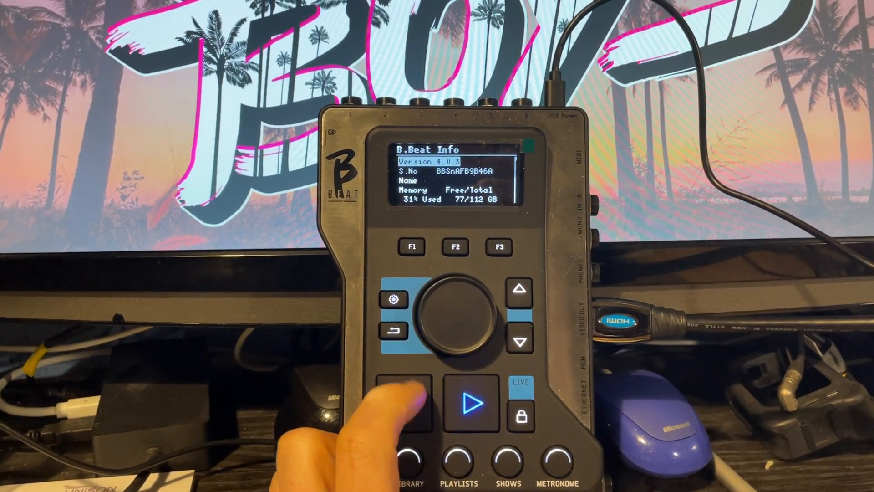
# Start song 03 from the live playlist, with Tainted Love queued next
pyautogui.click(395, 328)
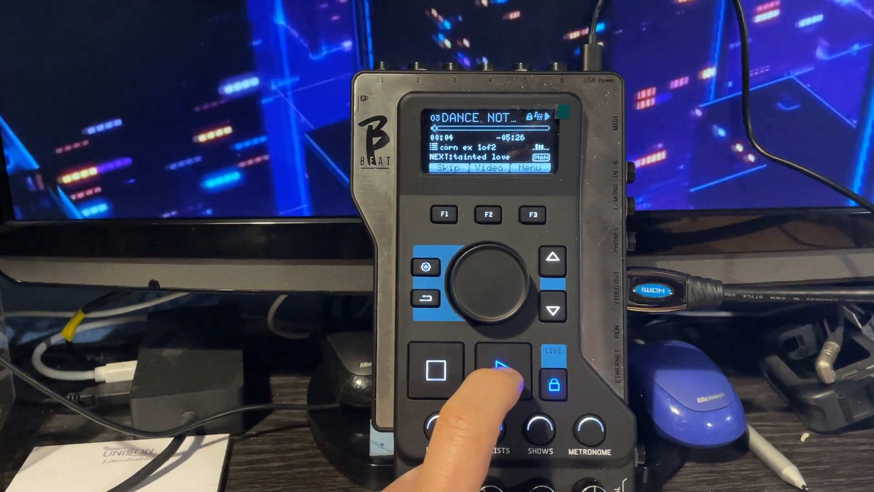
pyautogui.click(502, 371)
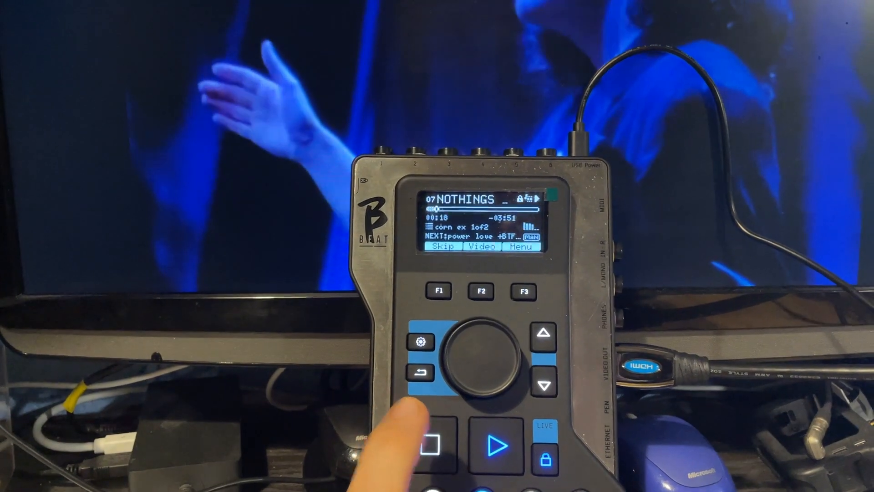
# Stop song 07 and rewind it to the start, showing the holding image
pyautogui.click(433, 444)
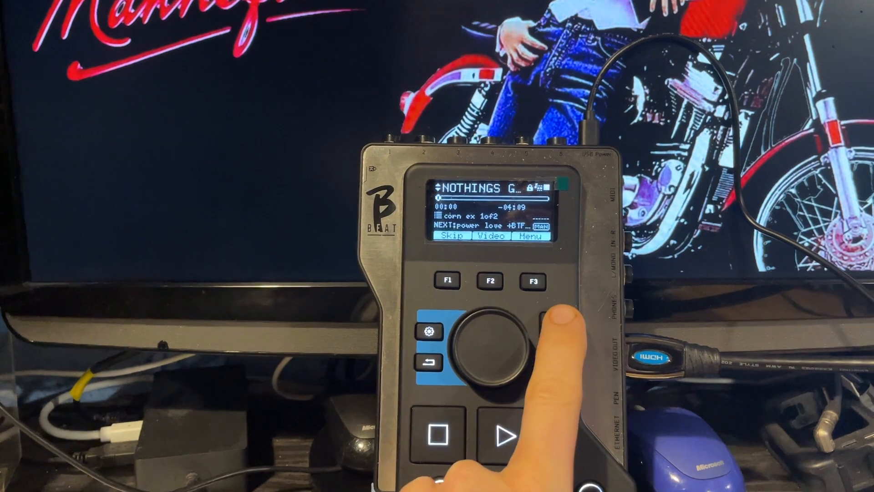
pyautogui.click(549, 365)
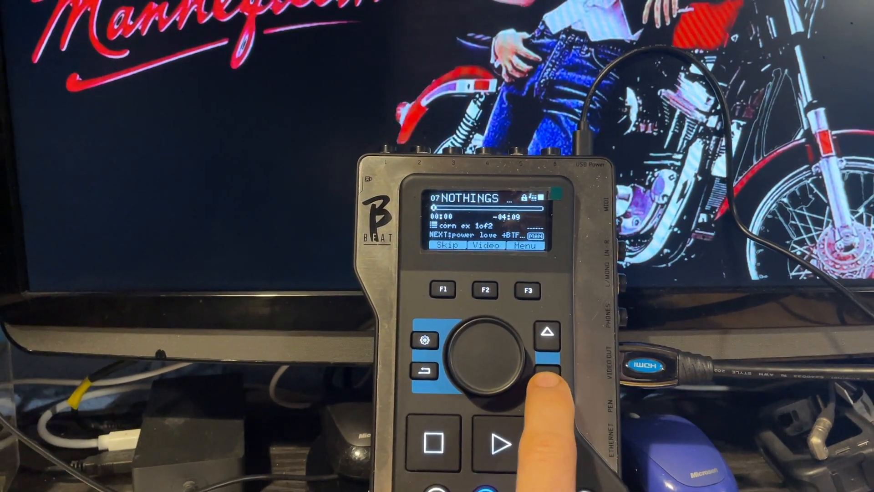